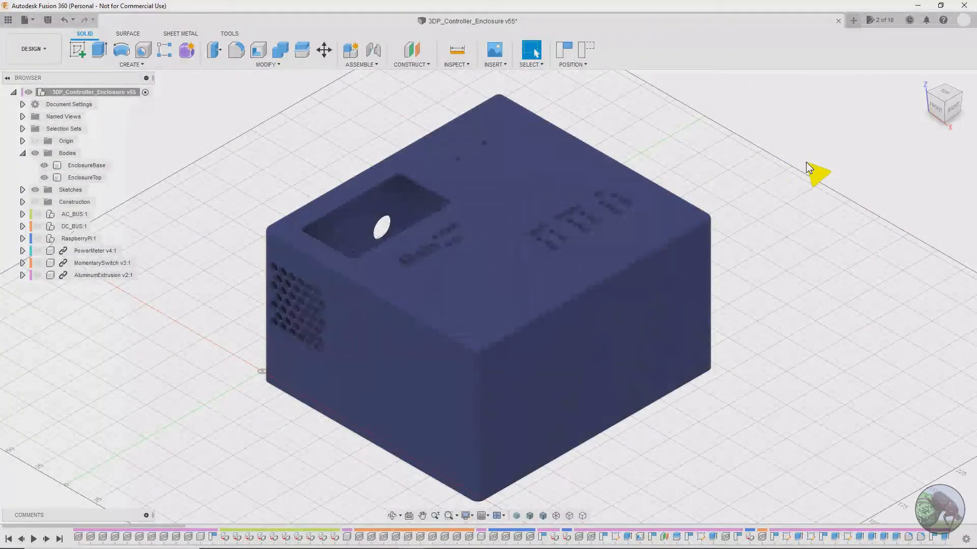
mouse_move(174, 168)
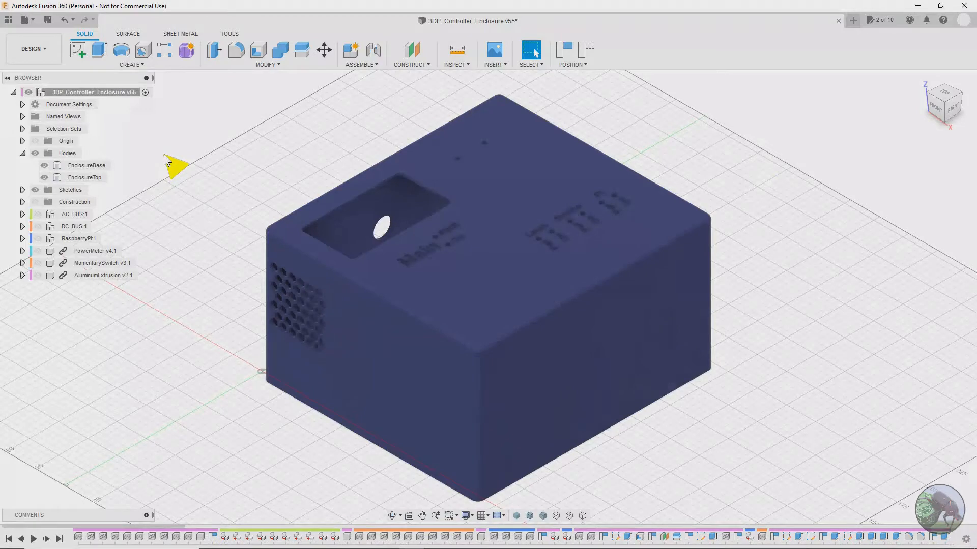
mouse_move(199, 177)
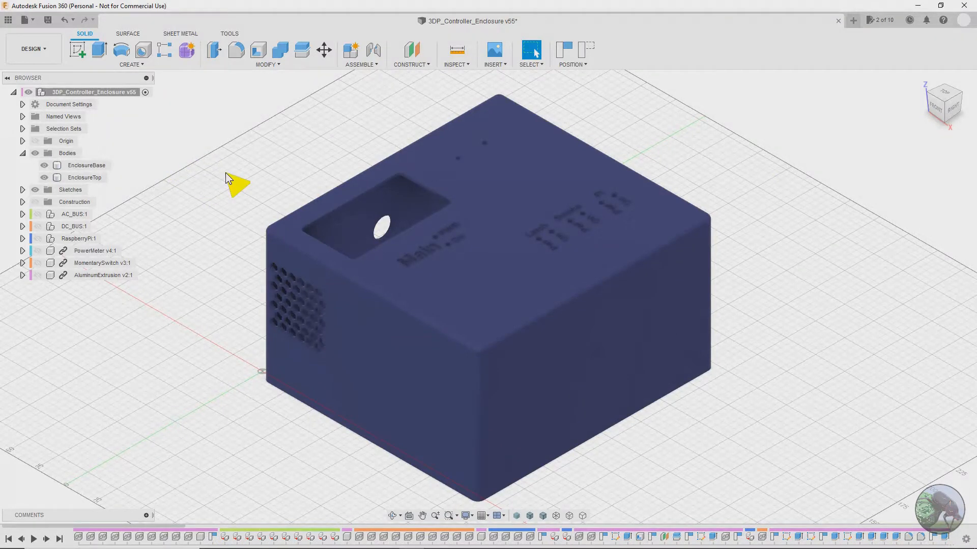
mouse_move(224, 175)
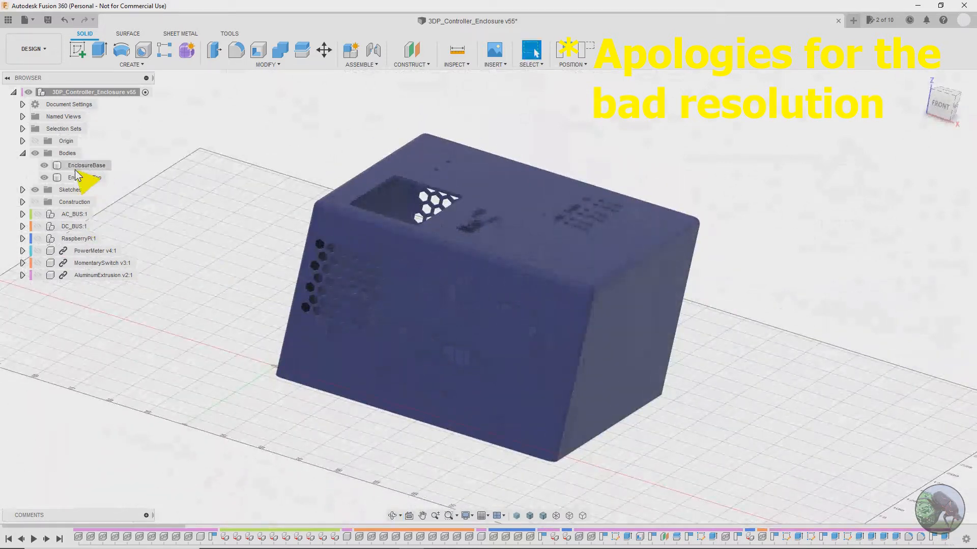
Hide the EnclosureTop body to expose the base plate and its mounted components.
click(44, 177)
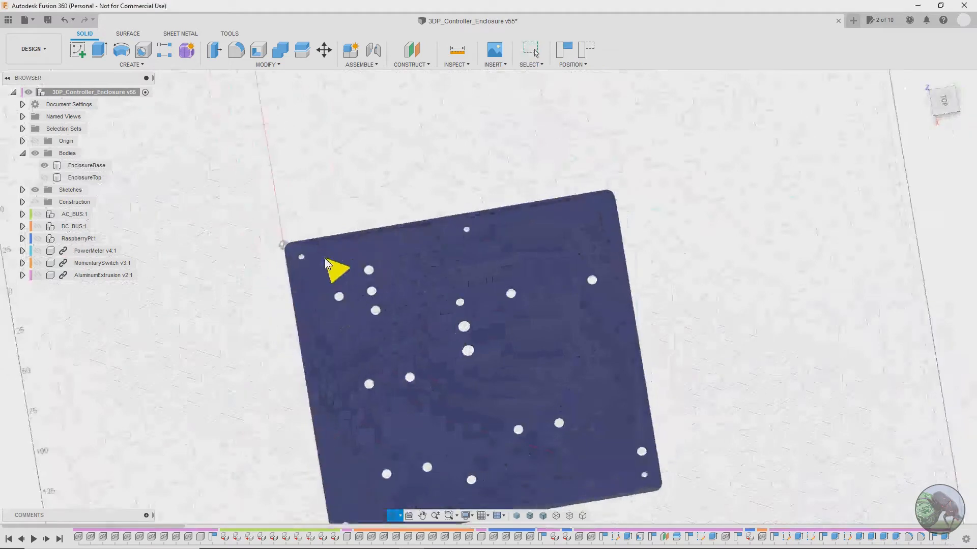
click(86, 164)
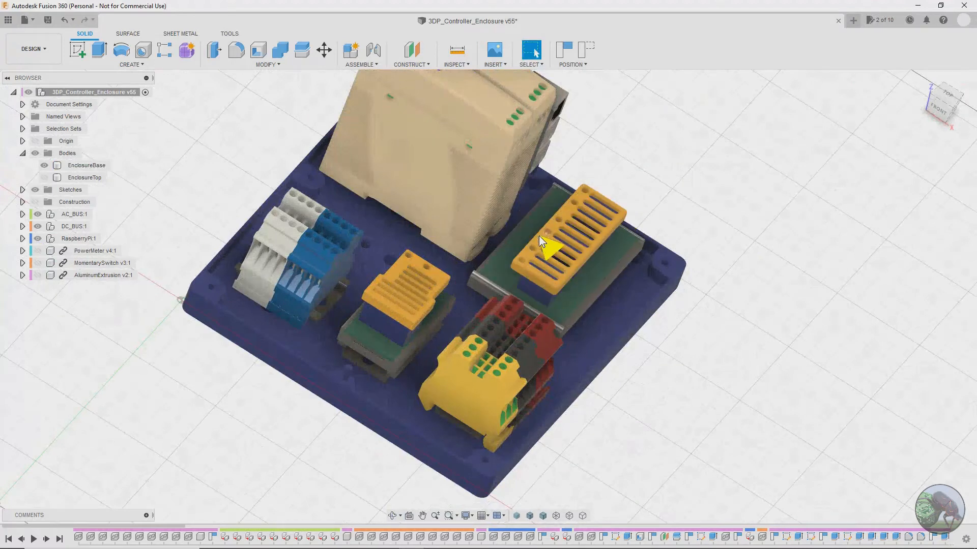
mouse_move(561, 318)
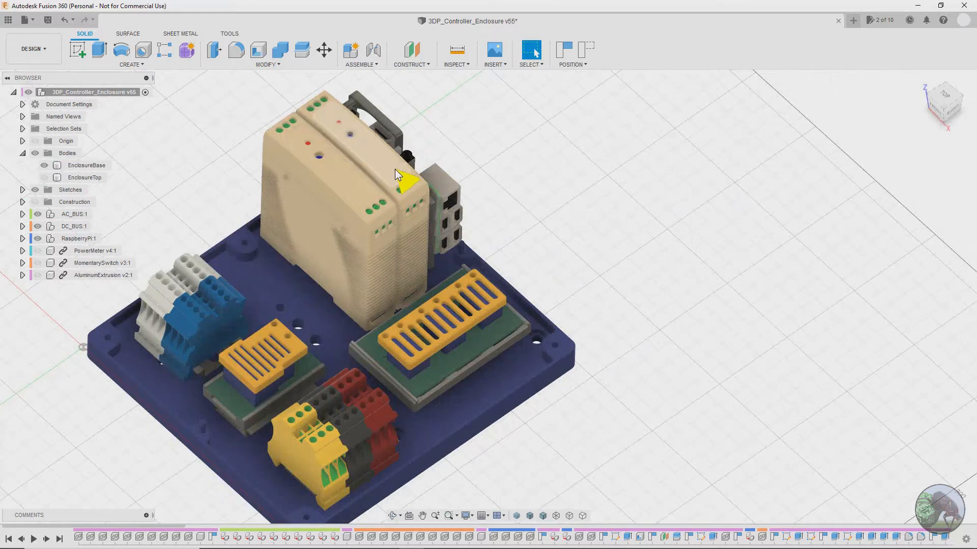
drag(399, 181, 430, 262)
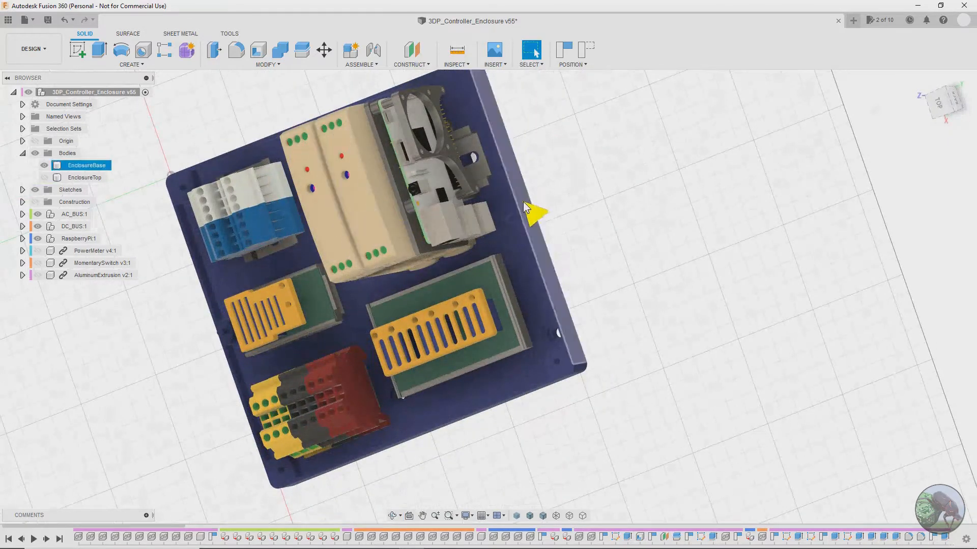
drag(526, 209, 442, 246)
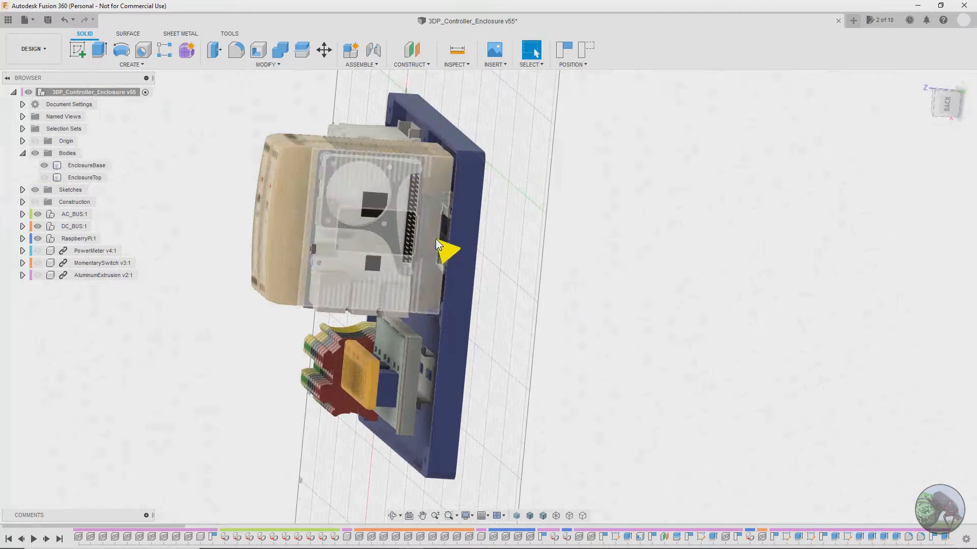